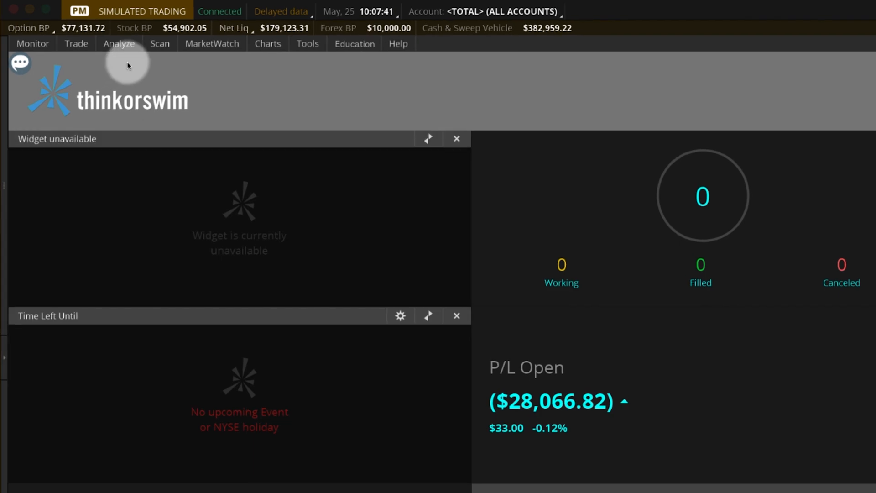
# Set the Stock Hacker scan universe to Public S&P 500.
pyautogui.click(159, 44)
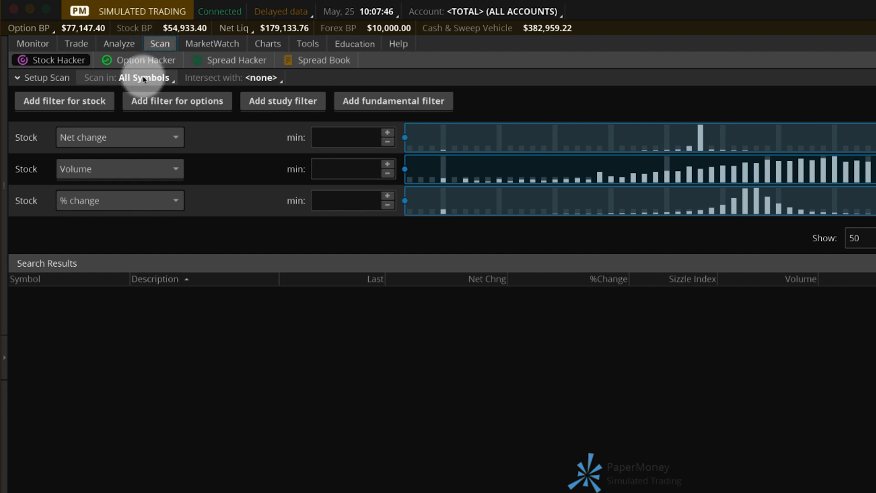
pyautogui.click(142, 77)
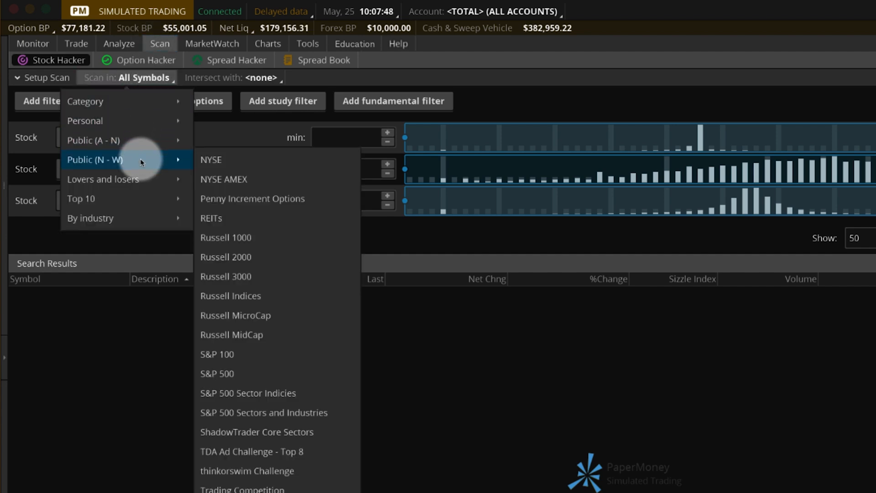
pyautogui.click(217, 373)
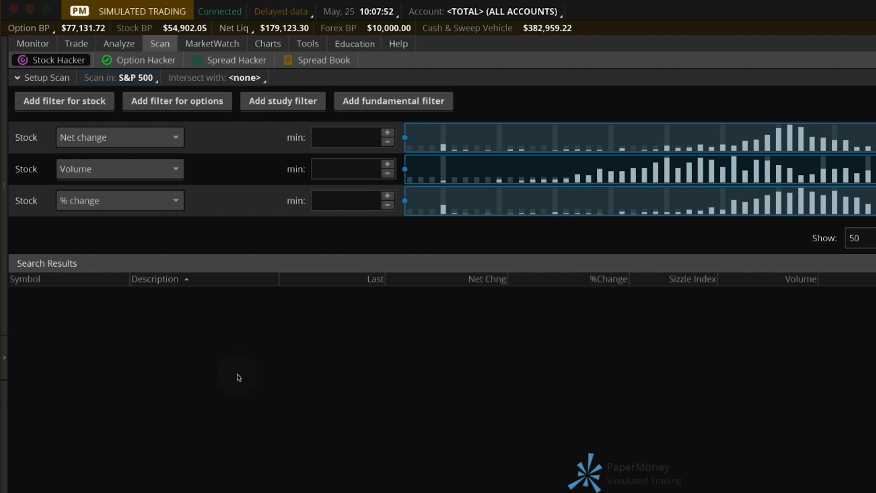
# Switch the first filter to PE and remove the Volume filter row.
pyautogui.click(118, 137)
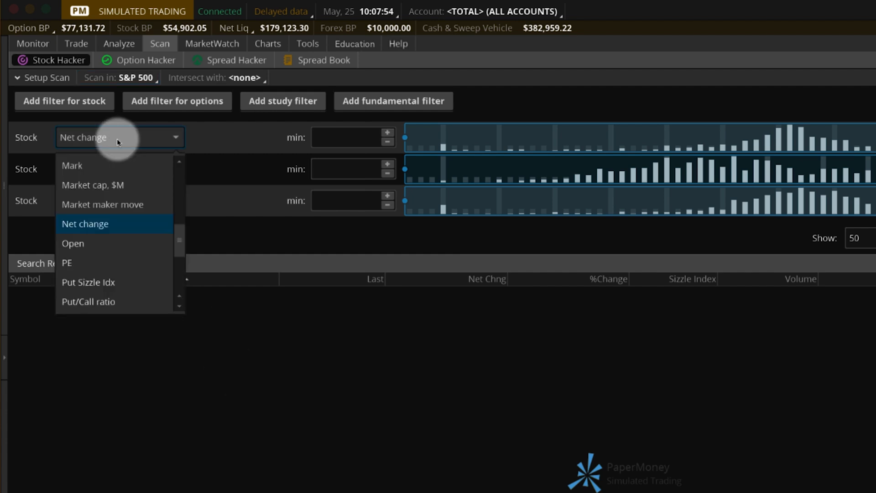
pyautogui.click(66, 263)
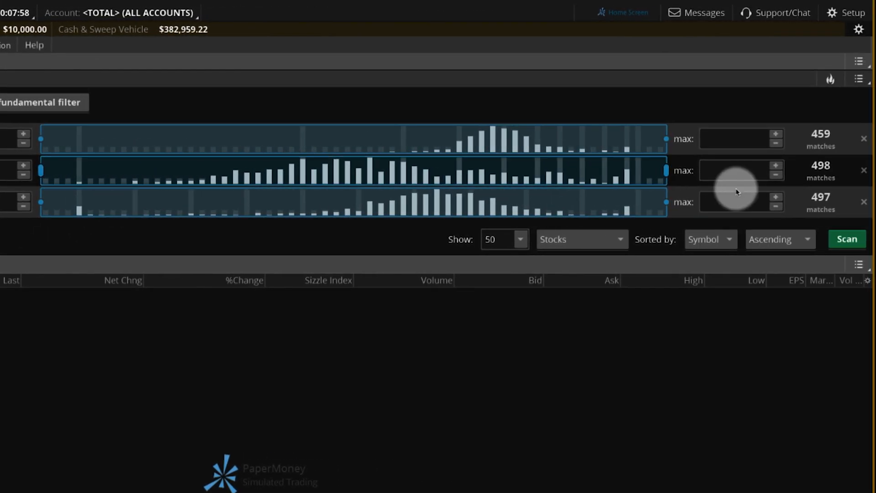
pyautogui.click(863, 171)
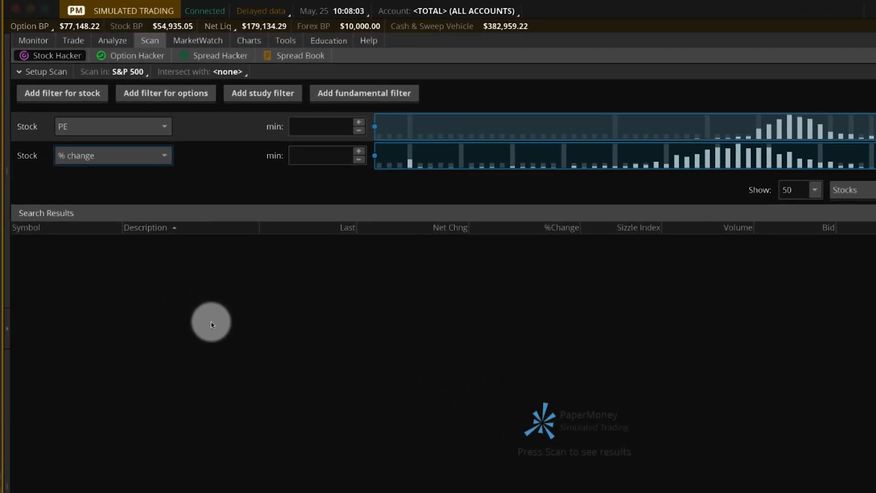
# Add a fundamental filter and set its criterion to Dividend Yield.
pyautogui.click(364, 94)
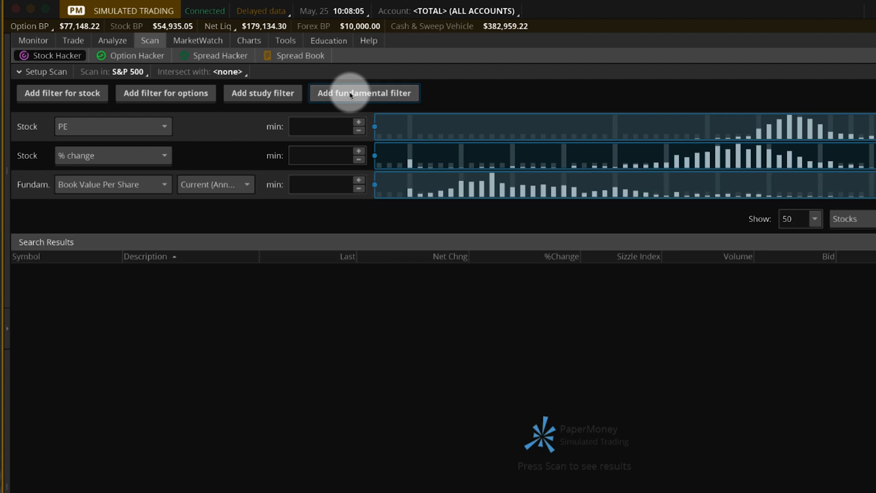
pyautogui.moveTo(122, 185)
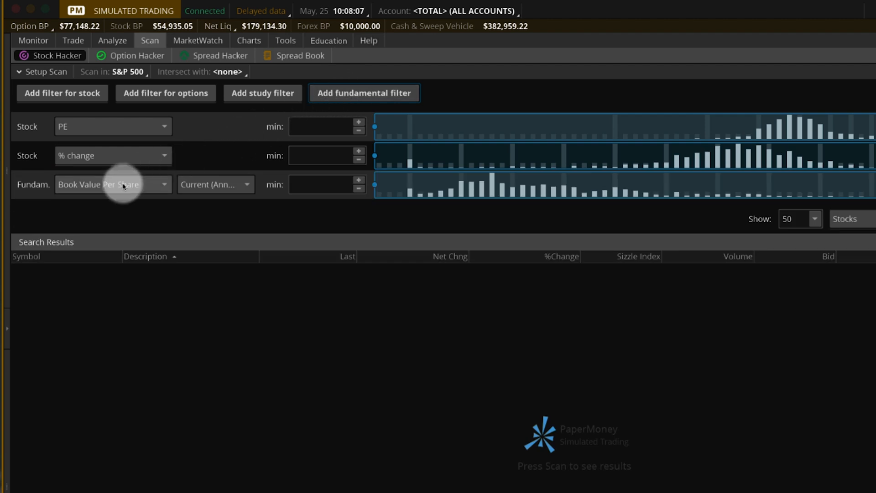
pyautogui.click(113, 183)
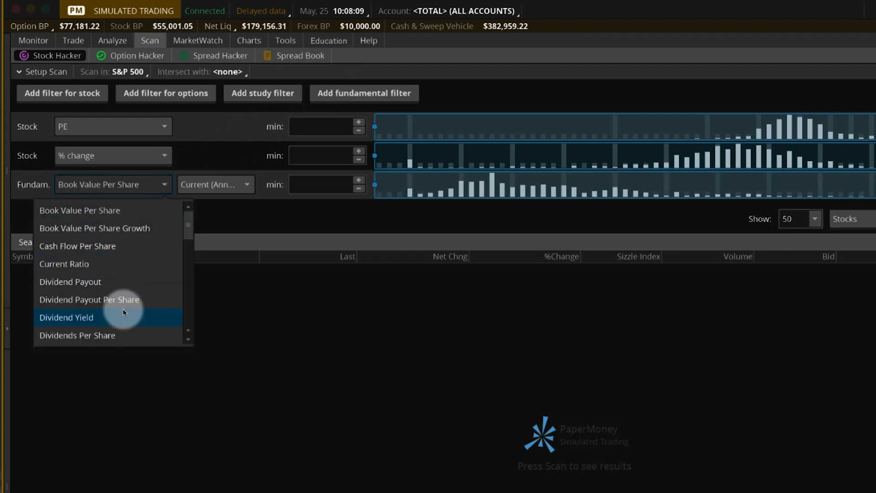
pyautogui.click(66, 317)
pyautogui.write('5')
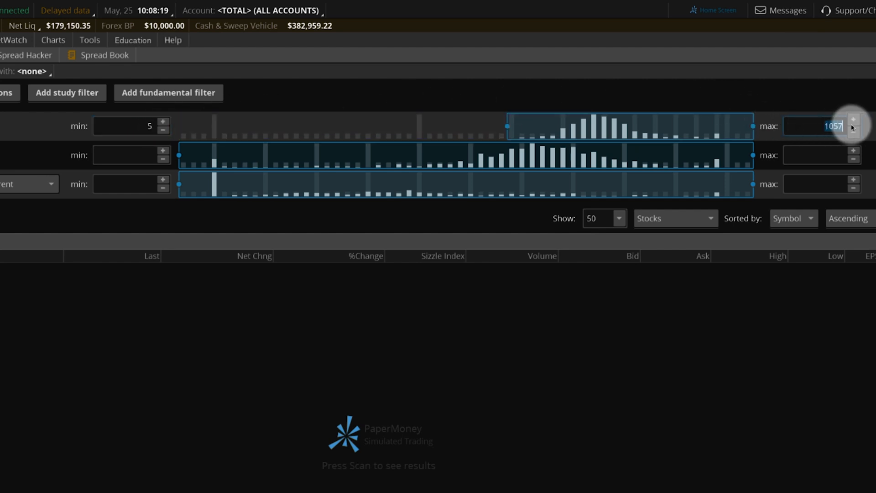
# Set PE max 25, dividend yield min 2, and % change lower bound near -0.19%.
pyautogui.write('25')
pyautogui.click(131, 184)
pyautogui.write('1.1')
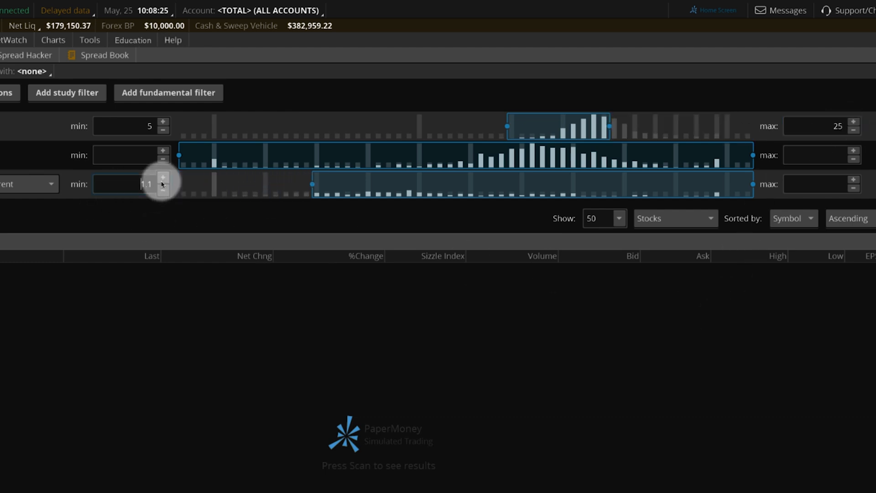
pyautogui.click(164, 178)
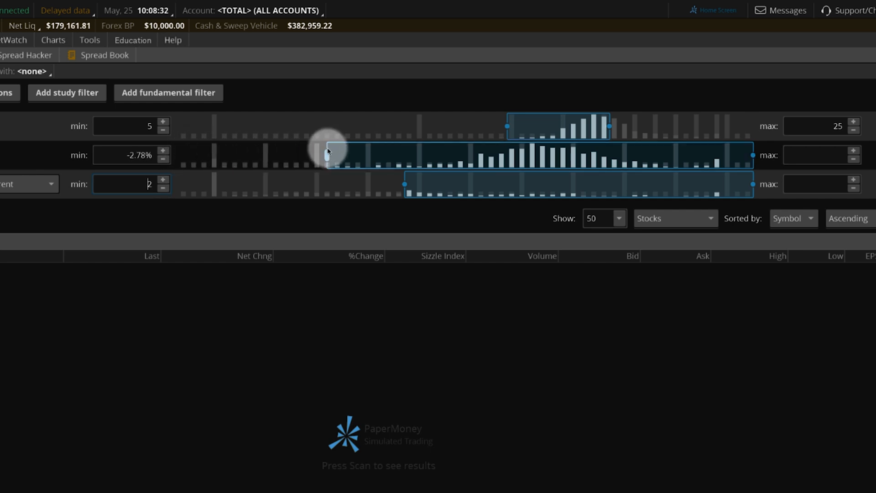
pyautogui.moveTo(327, 155); pyautogui.dragTo(615, 155)
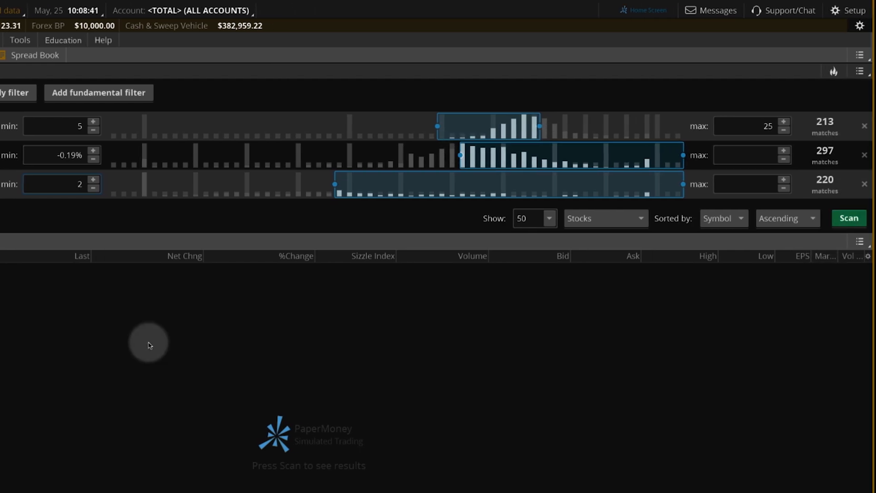
# Run the scan and limit the display to 10 of the 82 matching stocks.
pyautogui.click(847, 218)
pyautogui.write('10')
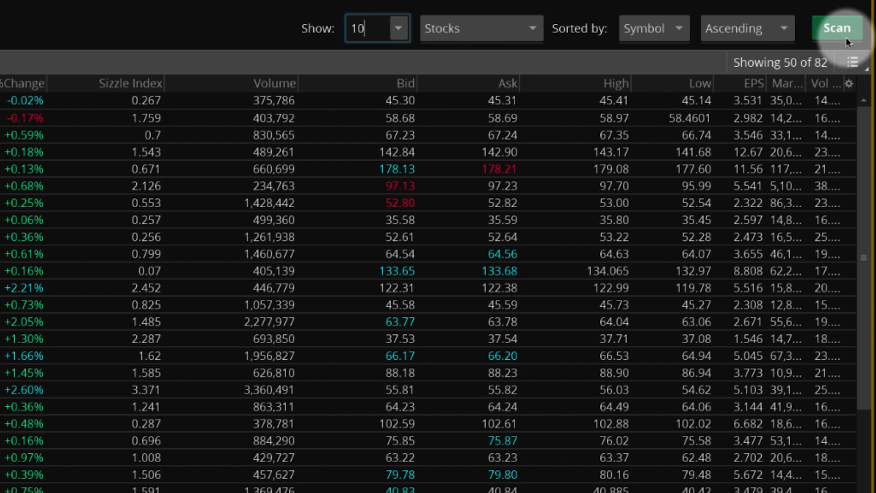
pyautogui.click(836, 28)
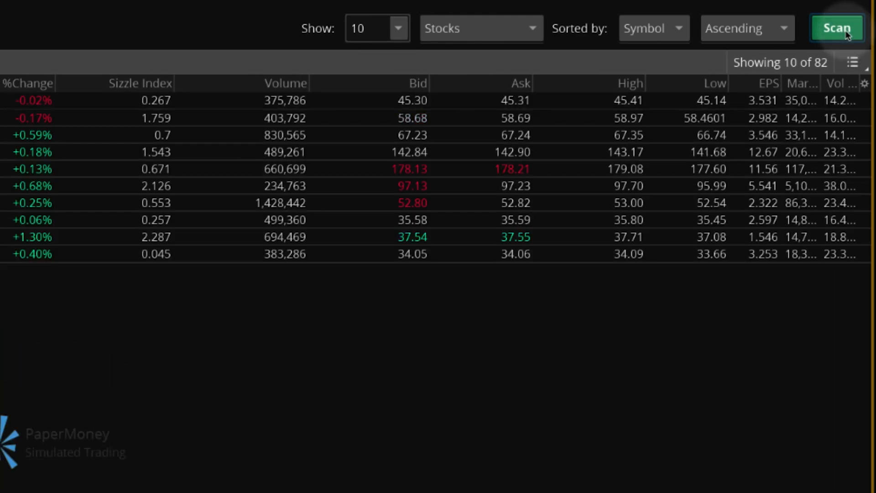
pyautogui.click(837, 28)
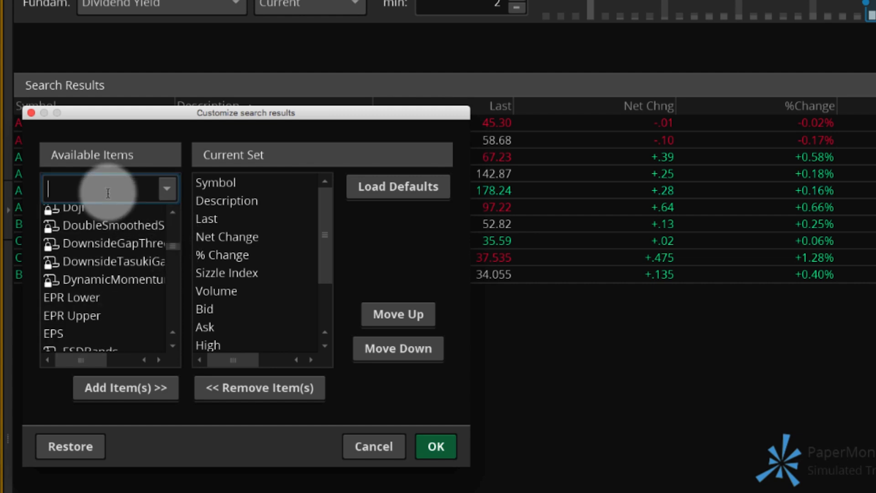
# Replace the Sizzle Index results column with Dividend Yield and confirm.
pyautogui.write('div')
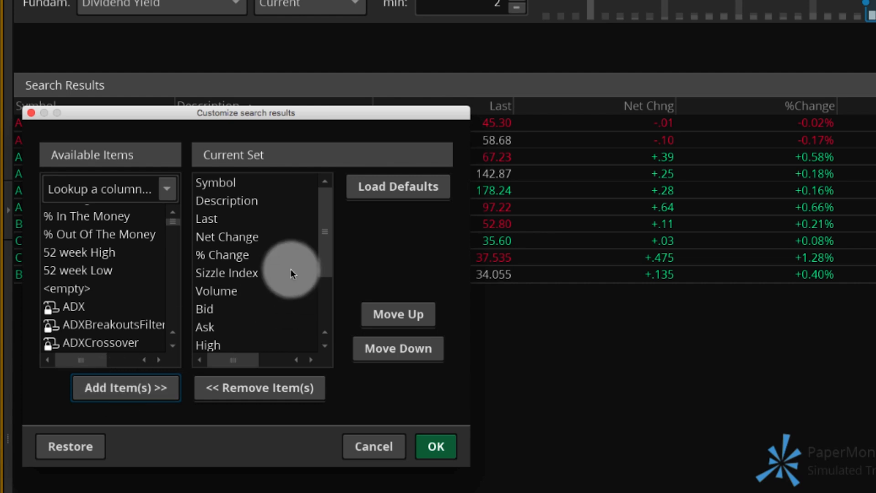
pyautogui.scroll(-3)
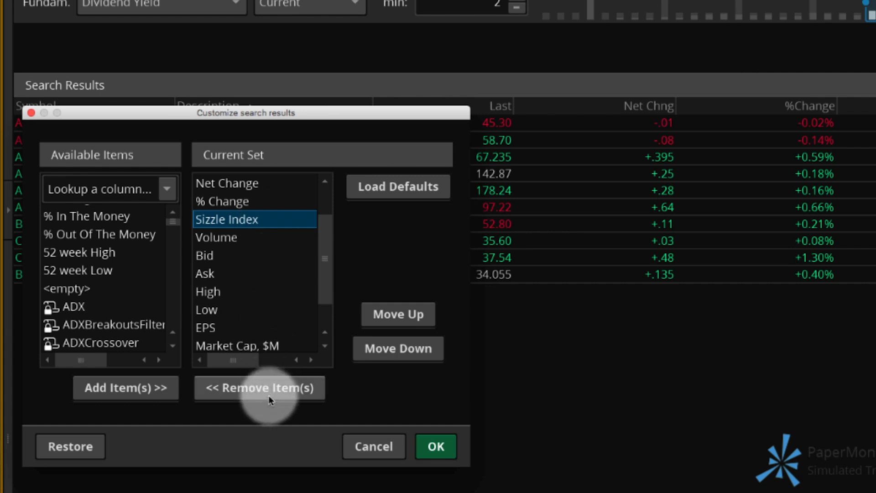
pyautogui.click(258, 387)
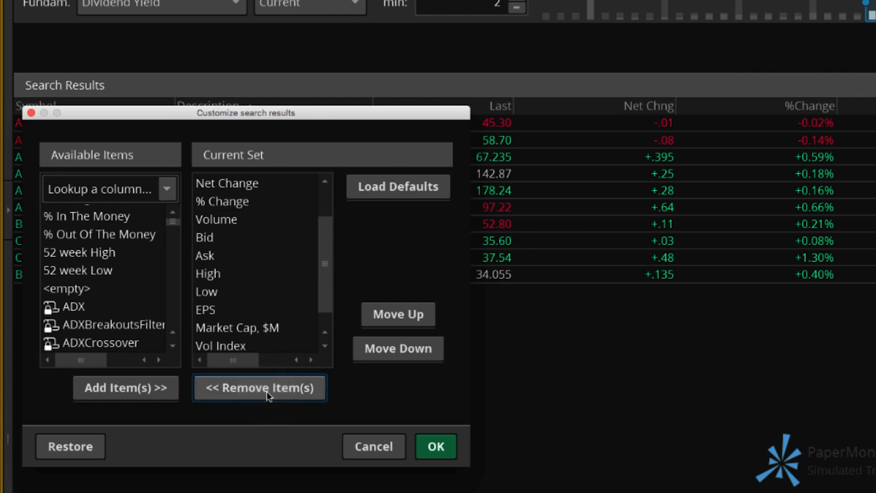
pyautogui.click(435, 446)
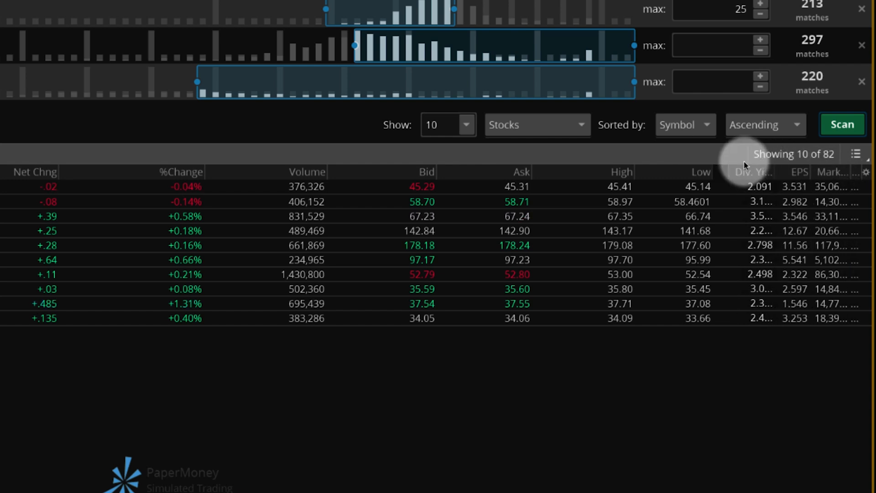
# Move the Div. Yield column beside %Change and sort it highest first.
pyautogui.moveTo(748, 172); pyautogui.dragTo(235, 172)
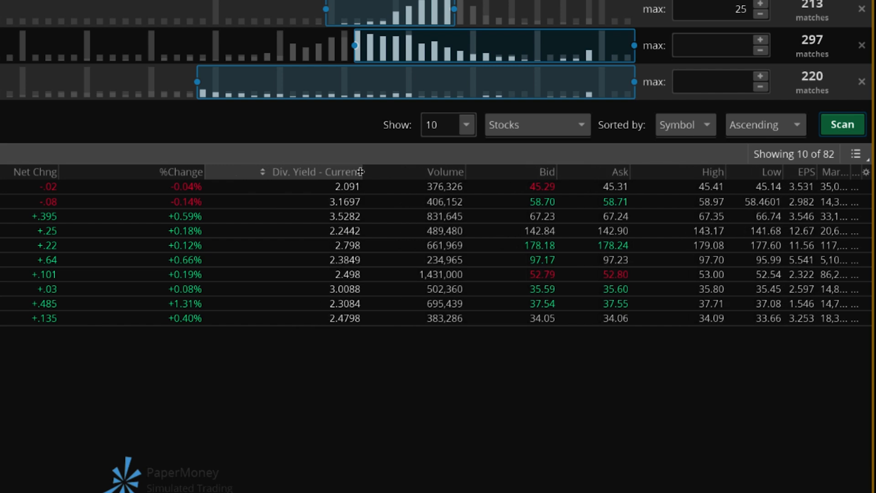
pyautogui.moveTo(317, 178)
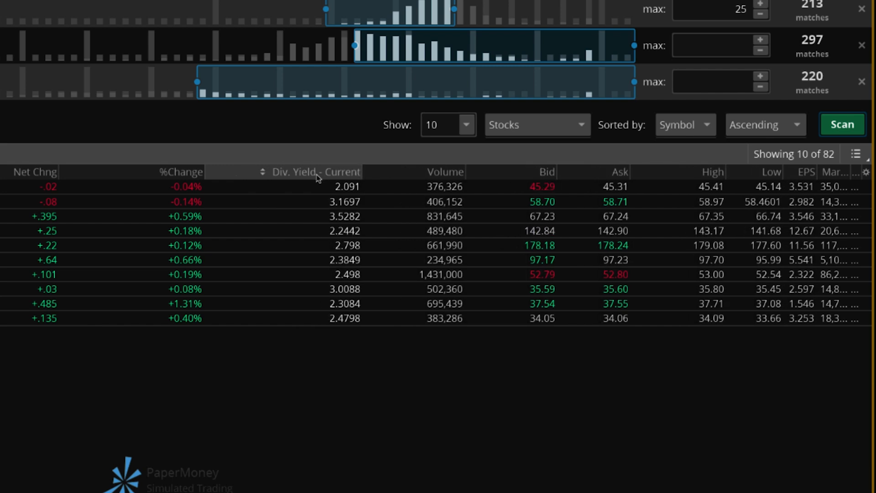
pyautogui.click(302, 172)
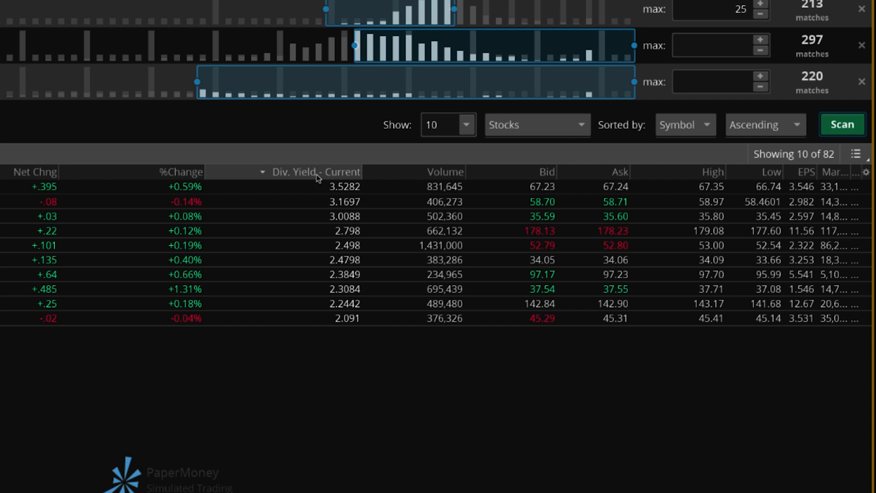
pyautogui.click(317, 171)
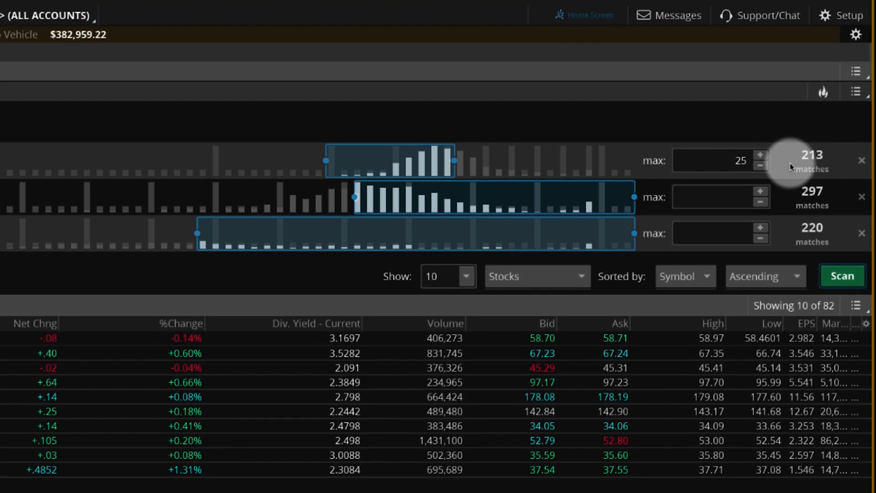
# Save the scan query under the name 'new'.
pyautogui.click(855, 93)
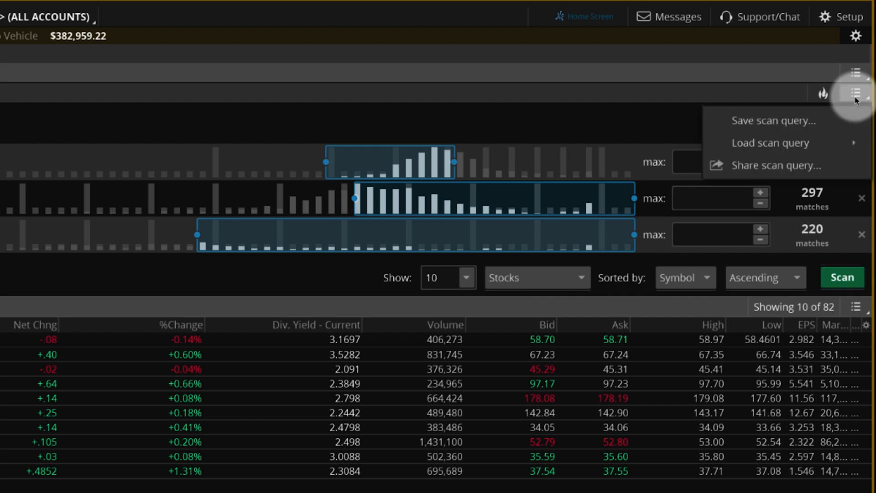
pyautogui.click(773, 120)
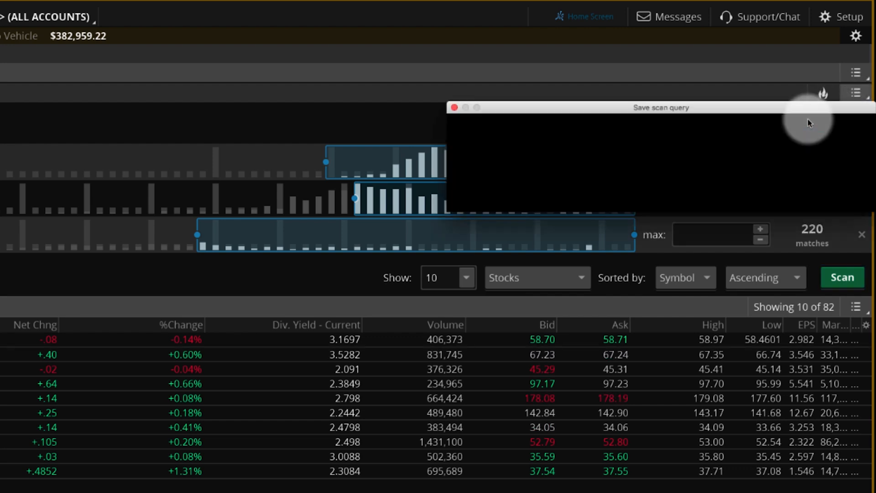
pyautogui.write('new')
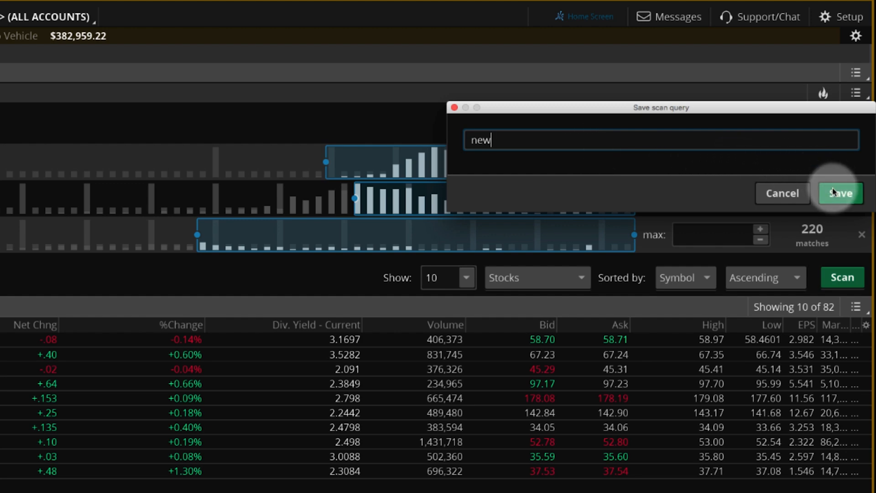
pyautogui.click(840, 193)
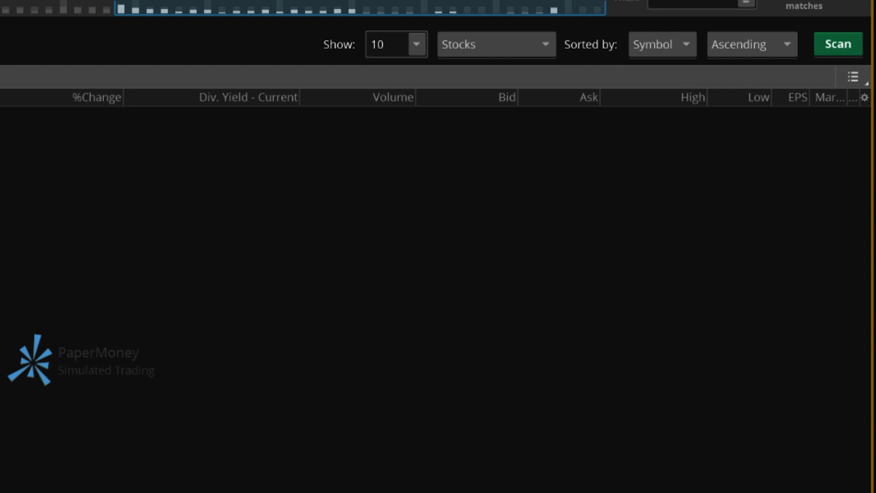
# Create an alert on scan 'new' firing when a symbol is added, reviewing its options.
pyautogui.click(853, 77)
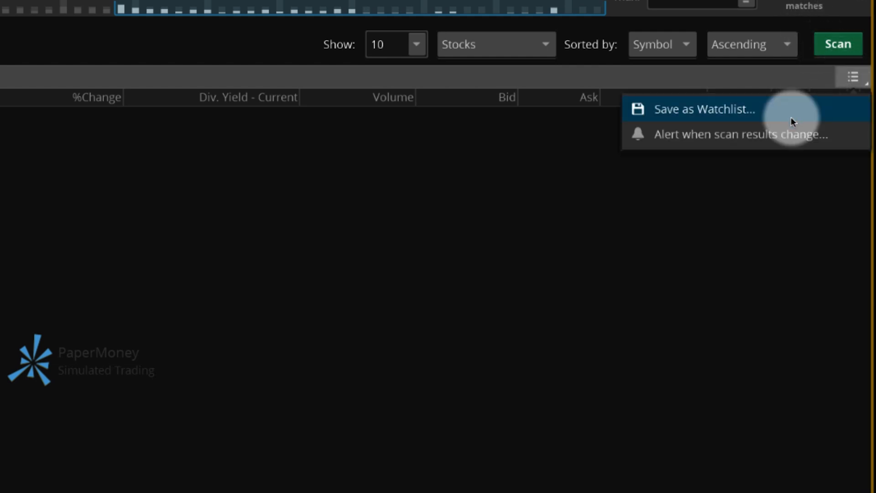
pyautogui.click(728, 134)
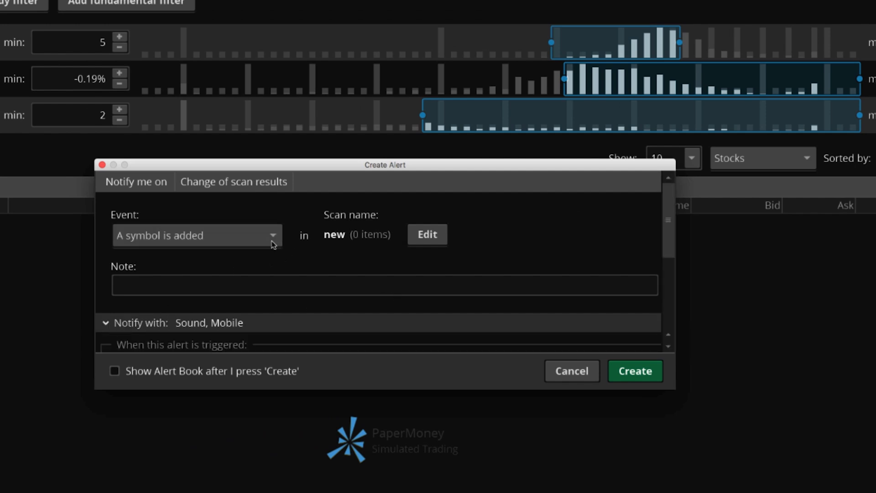
pyautogui.click(195, 234)
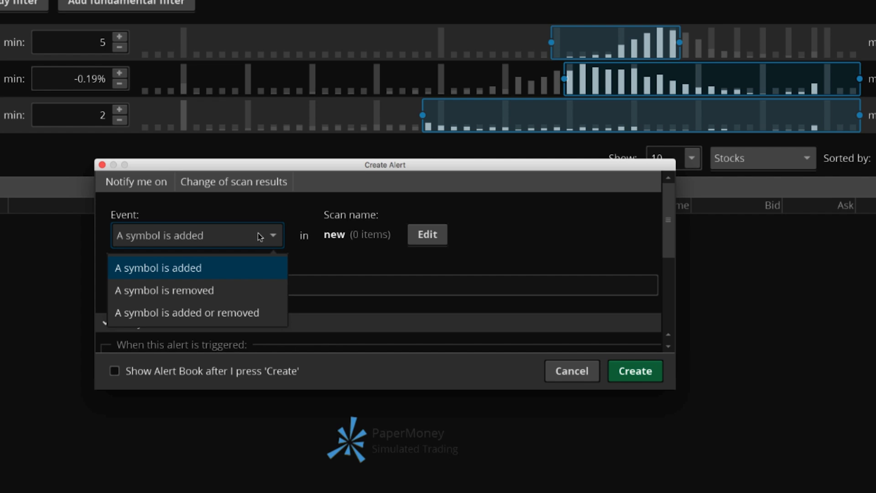
pyautogui.click(158, 268)
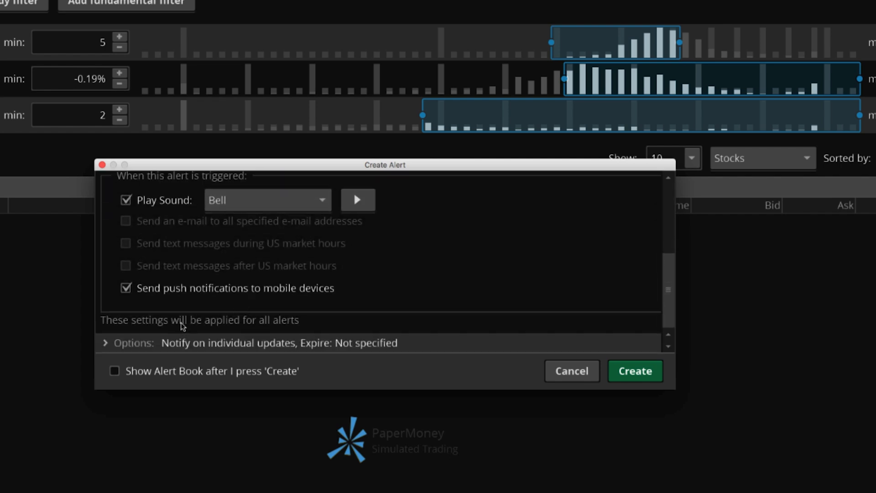
pyautogui.click(132, 342)
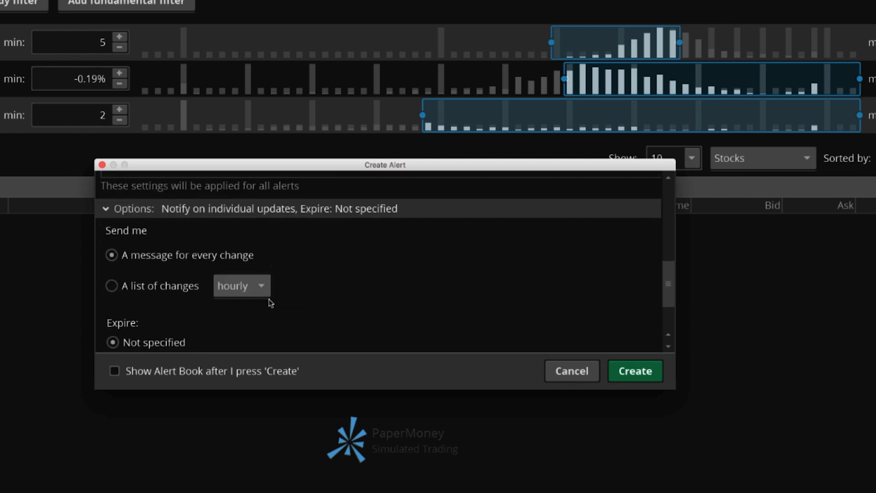
pyautogui.scroll(-3)
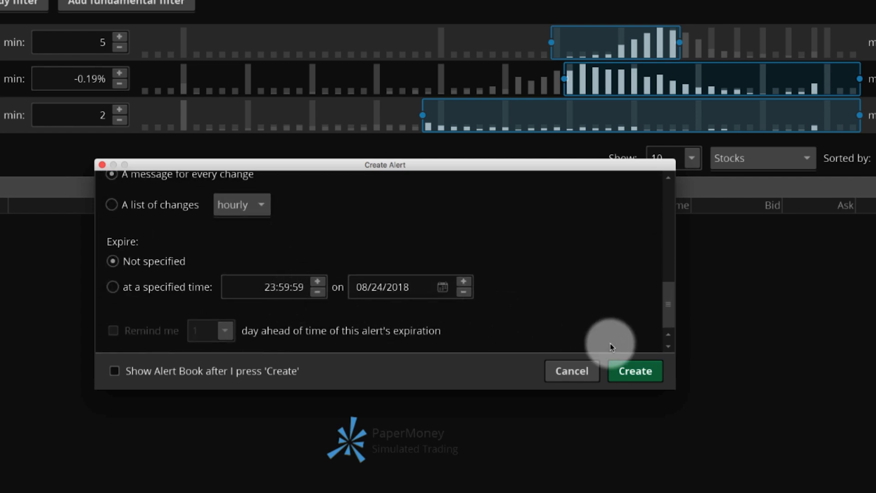